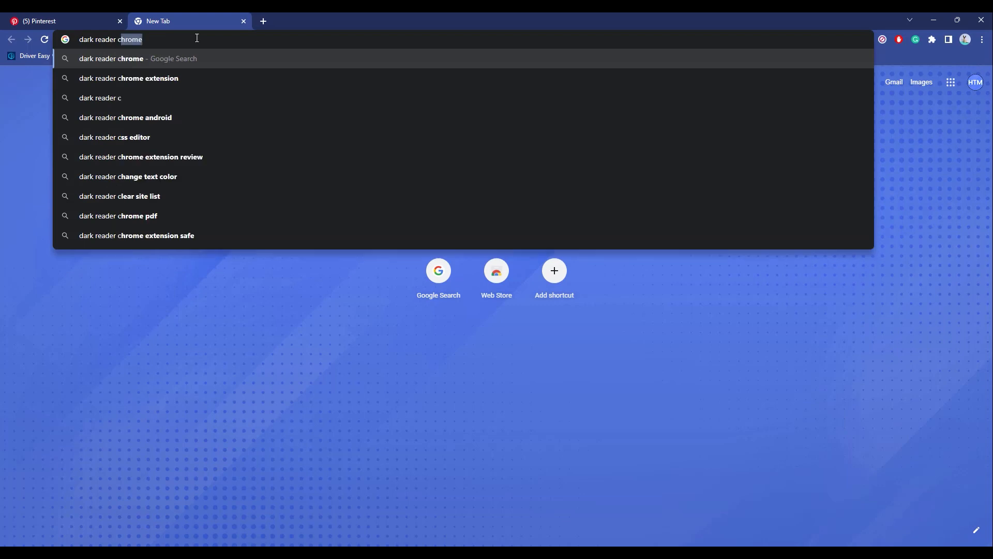
# - Search for 'dark reader chrome extension' and open the Dark Reader for Chrome store page
pyautogui.click(129, 78)
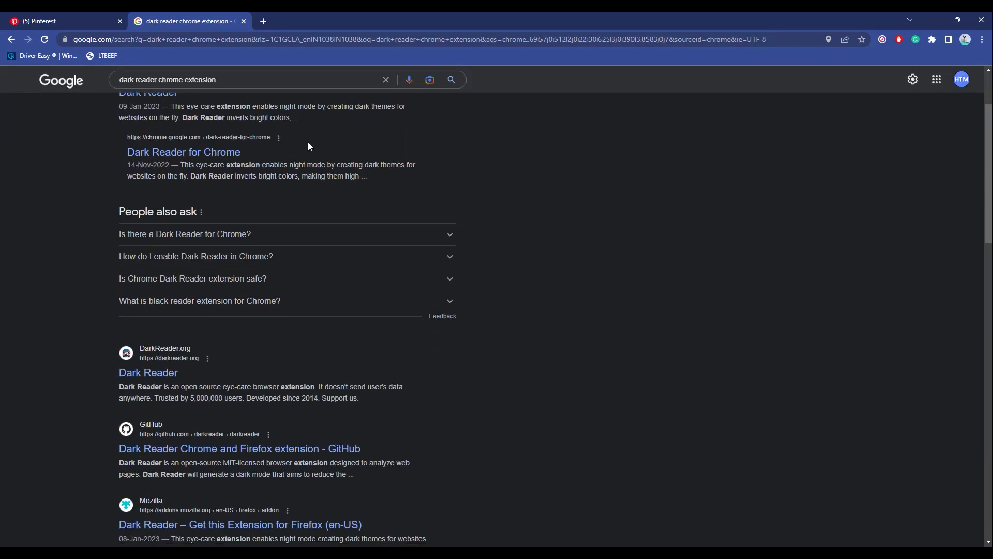
pyautogui.click(915, 39)
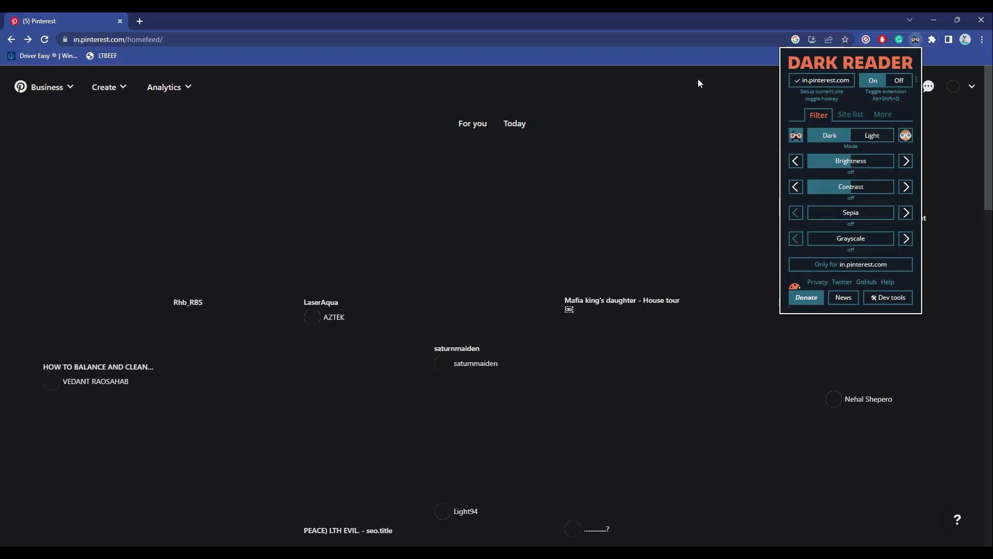